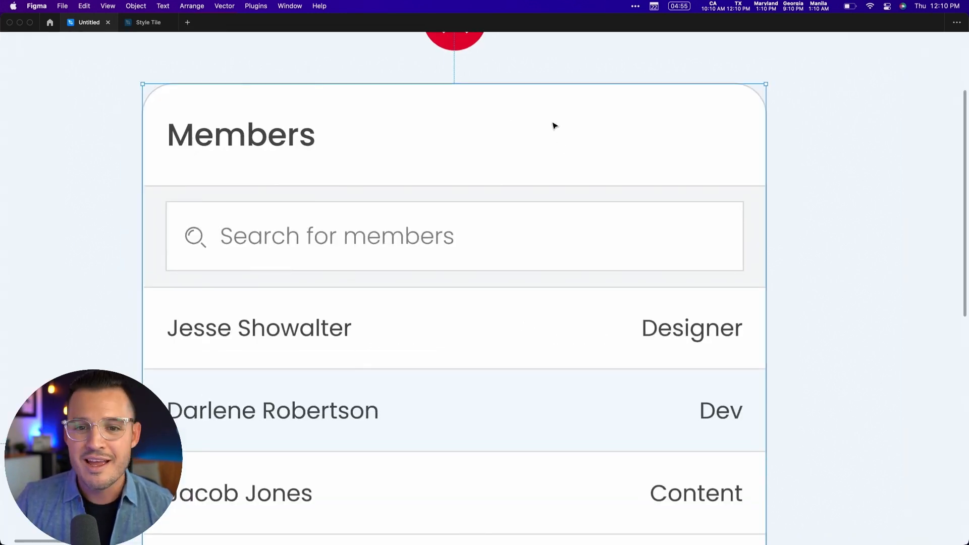
mouse_move(870, 132)
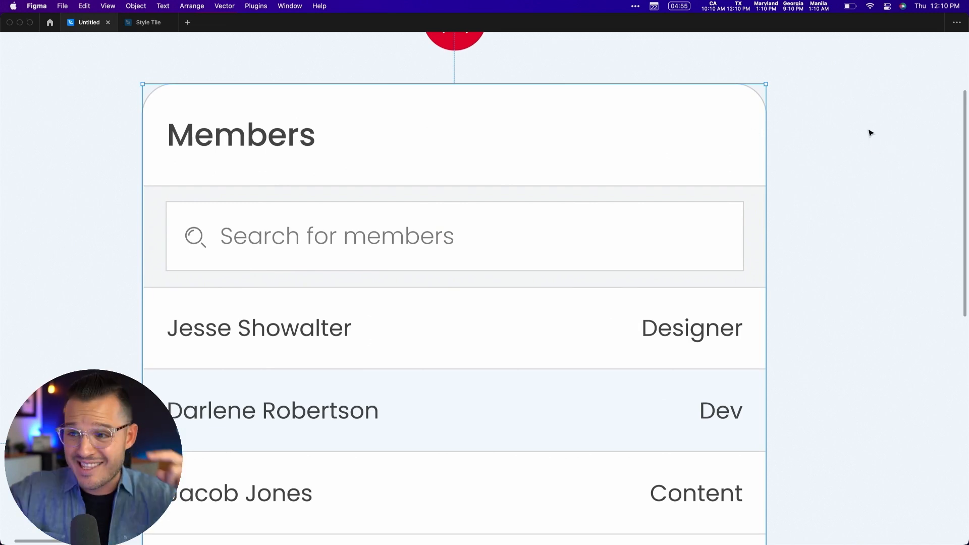
mouse_move(854, 251)
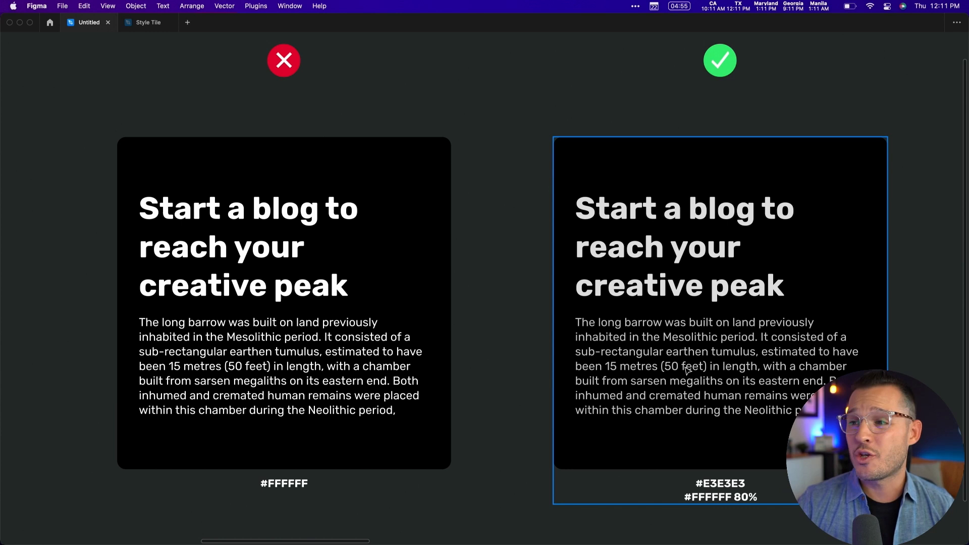
Inspect the pure #FFFFFF dark card, then the softer #E3E3E3 card.
click(260, 278)
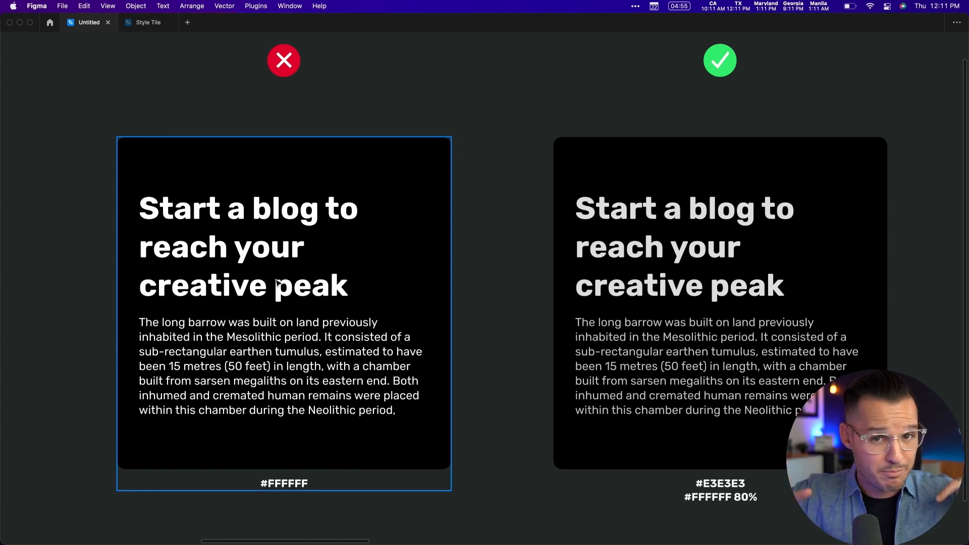
click(698, 182)
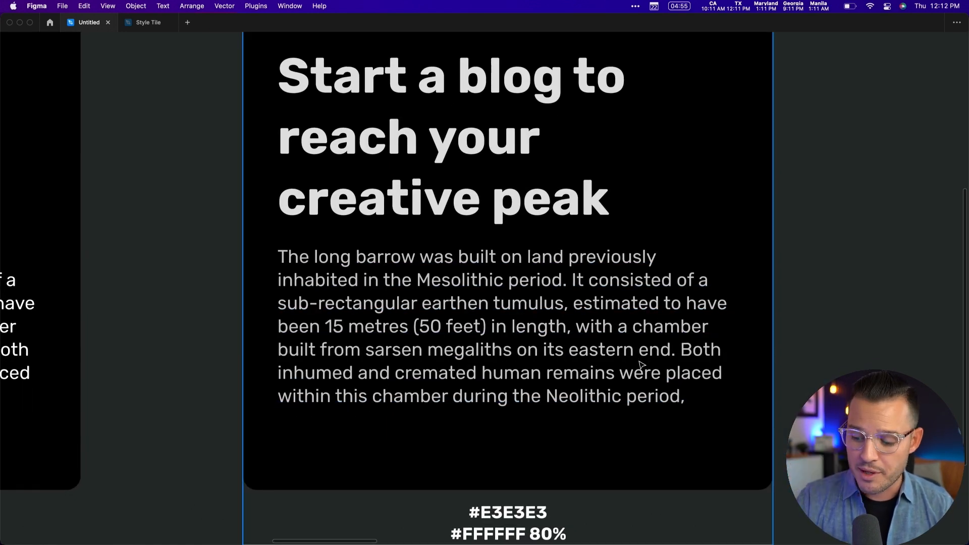
mouse_move(287, 300)
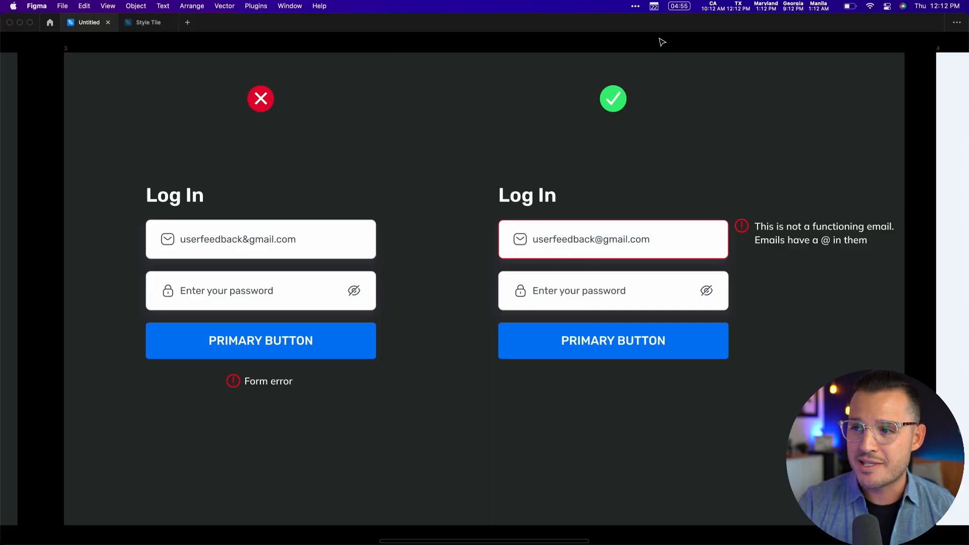
Bring up the Log In form frames comparing vague versus specific error copy.
click(260, 284)
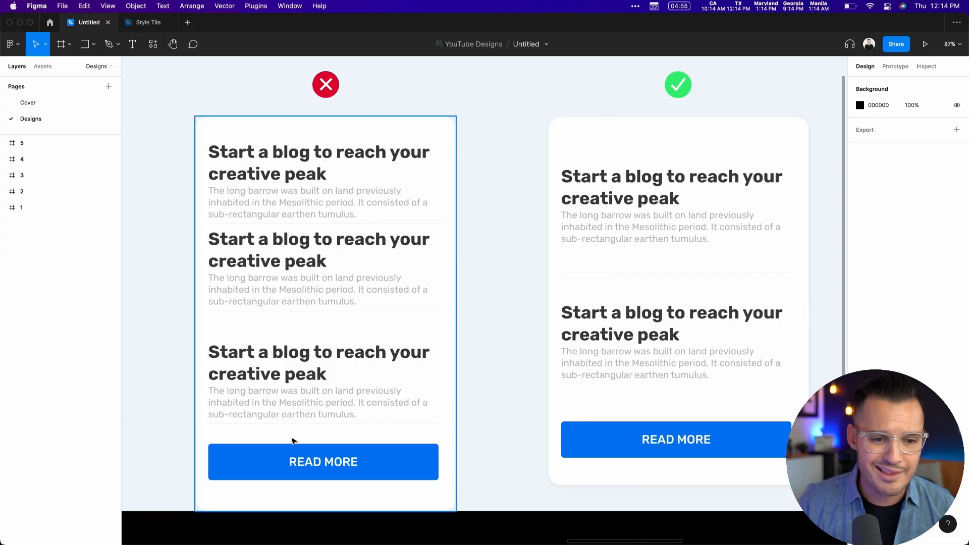
mouse_move(283, 218)
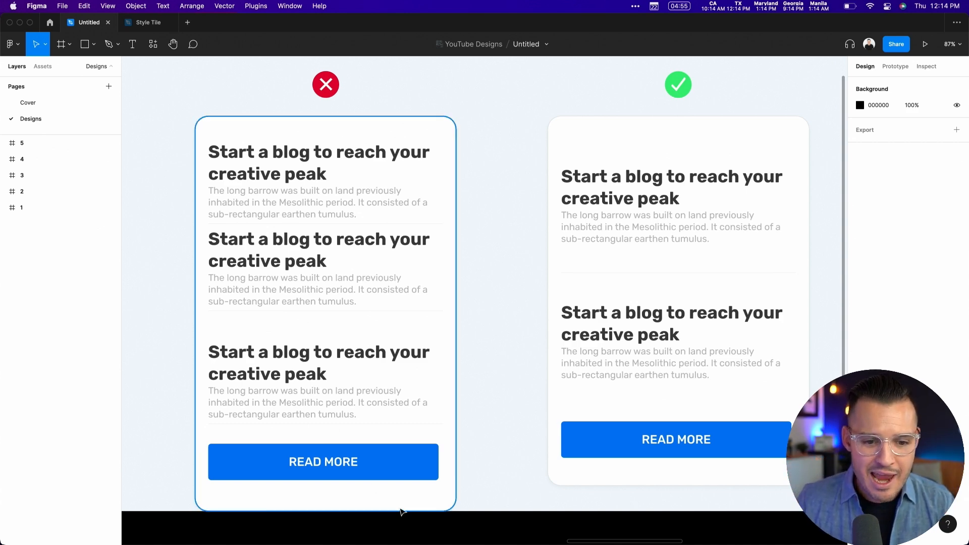
Select the cramped blog card's background rectangle (Rectangle 2) in frame 4.
click(325, 308)
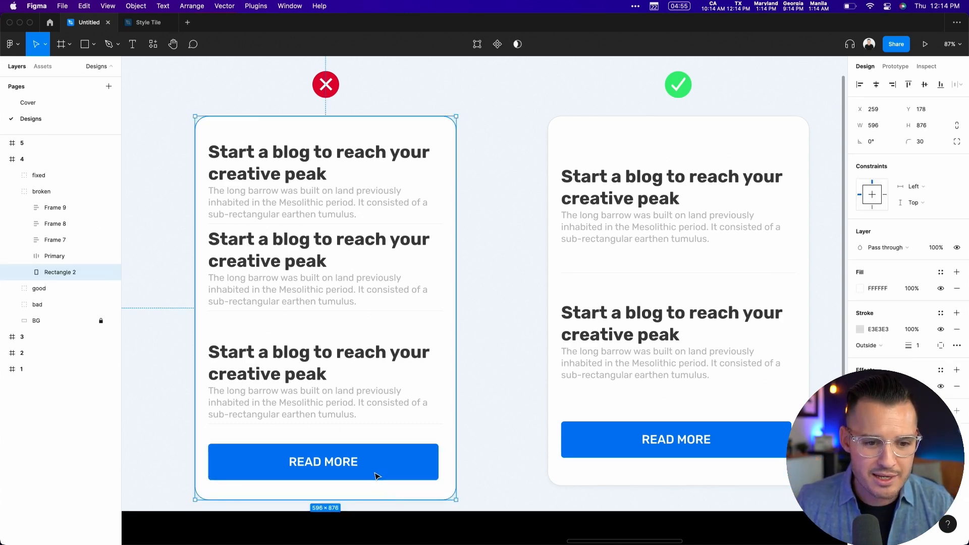
click(323, 460)
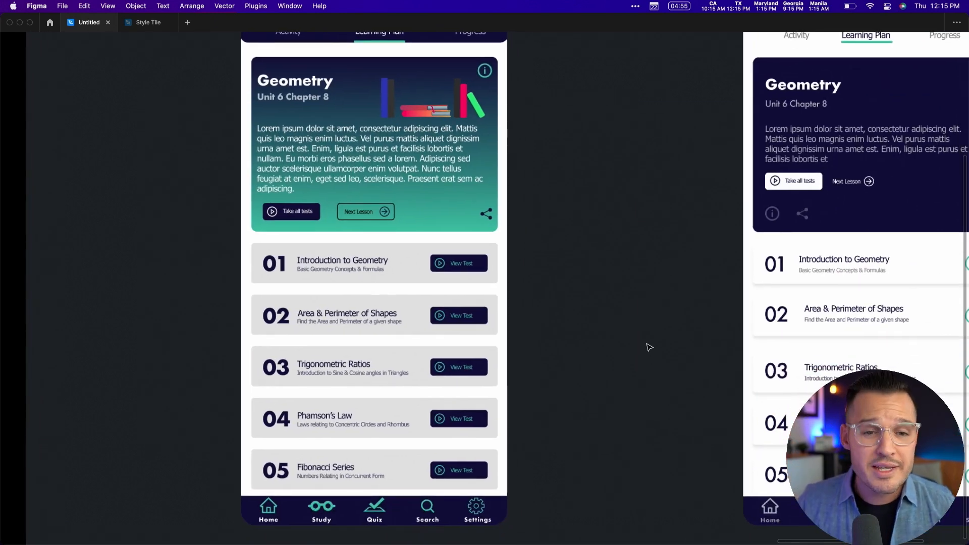
mouse_move(630, 339)
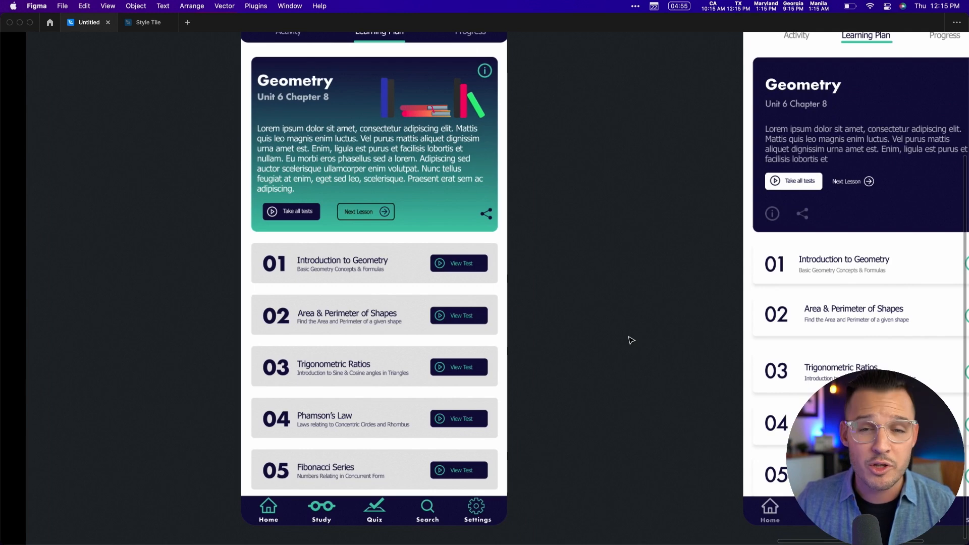
mouse_move(628, 318)
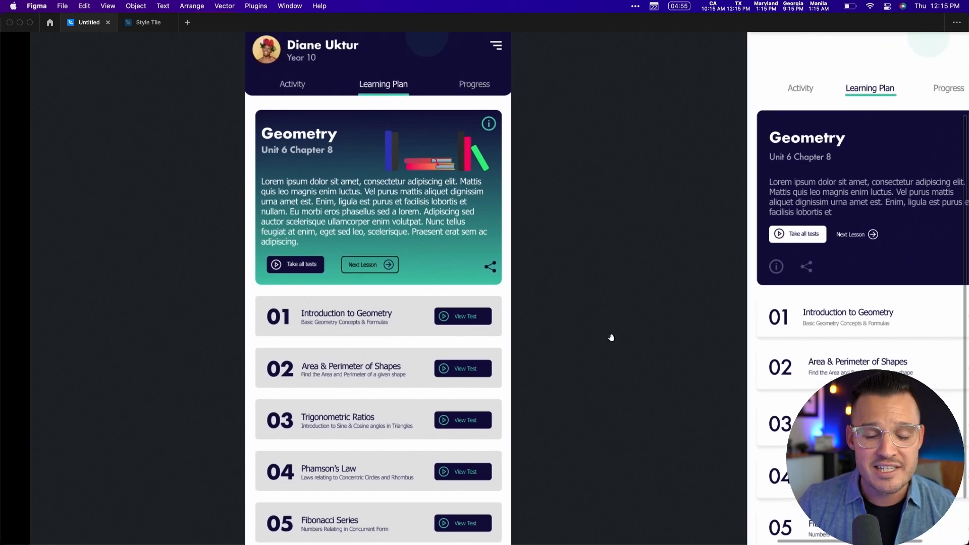
mouse_move(614, 341)
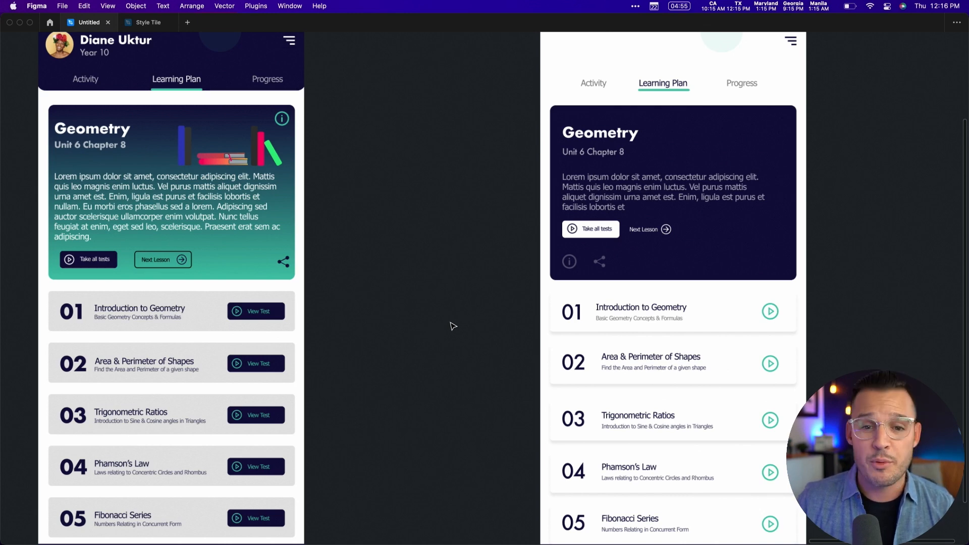
mouse_move(488, 446)
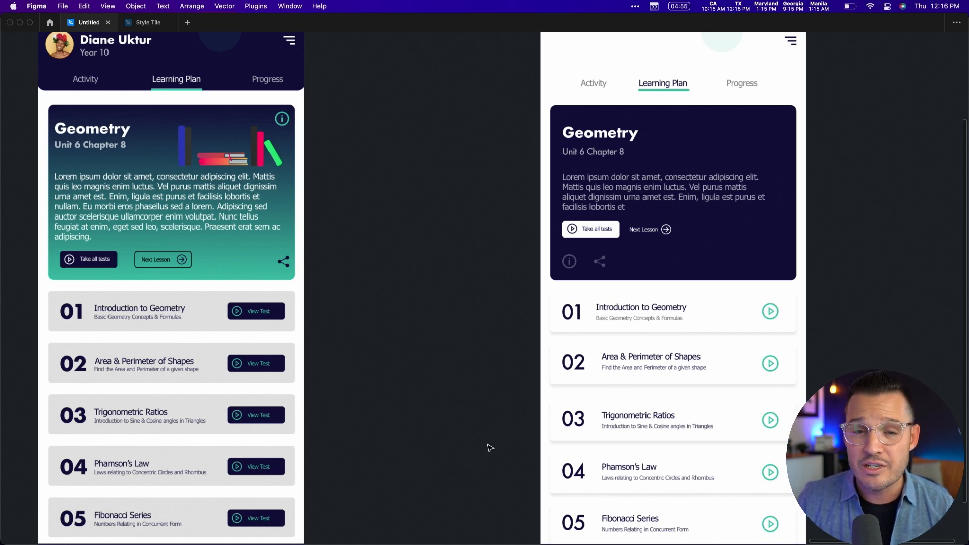
mouse_move(770, 146)
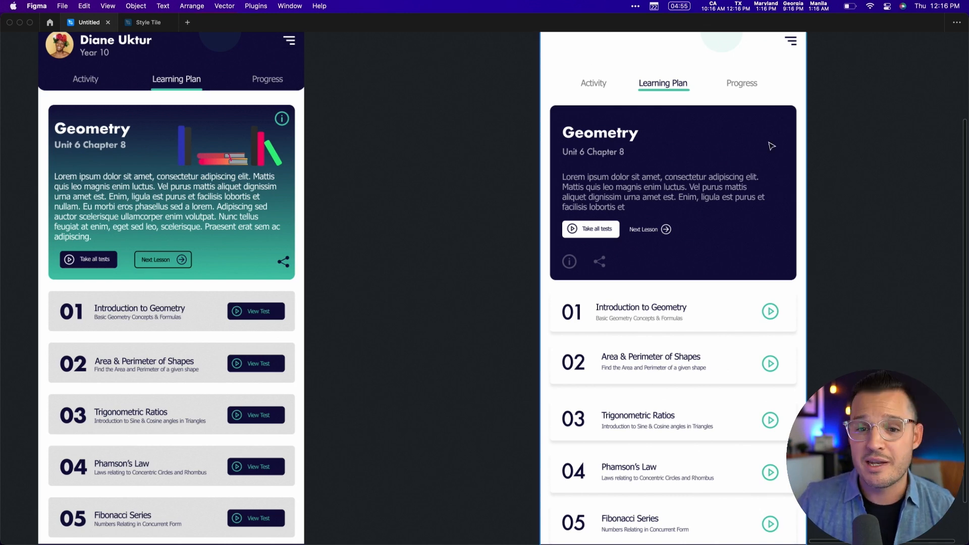
mouse_move(735, 135)
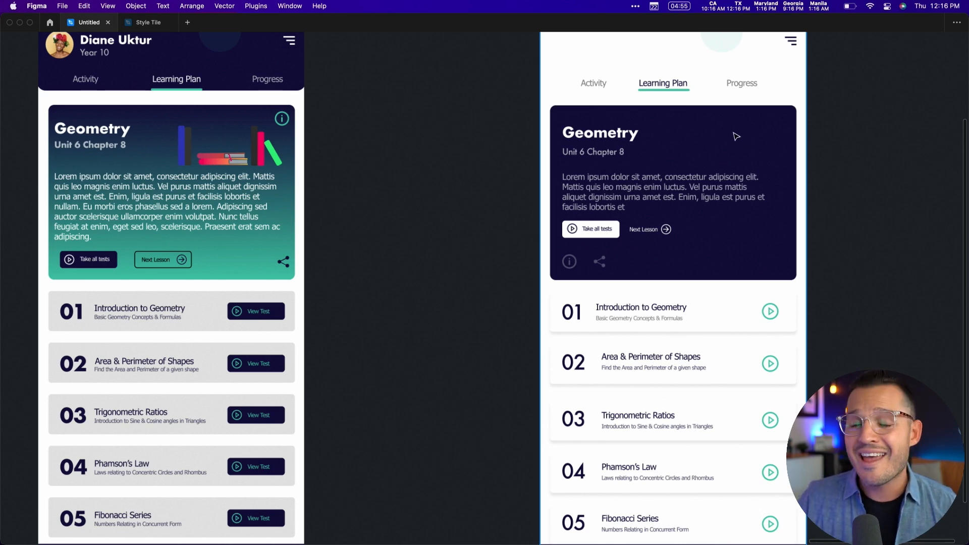
mouse_move(780, 428)
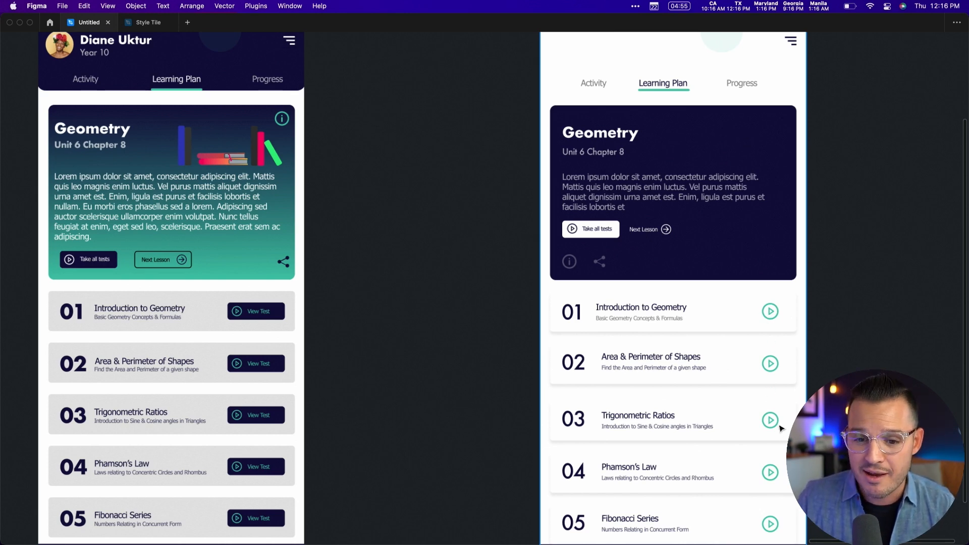
mouse_move(776, 459)
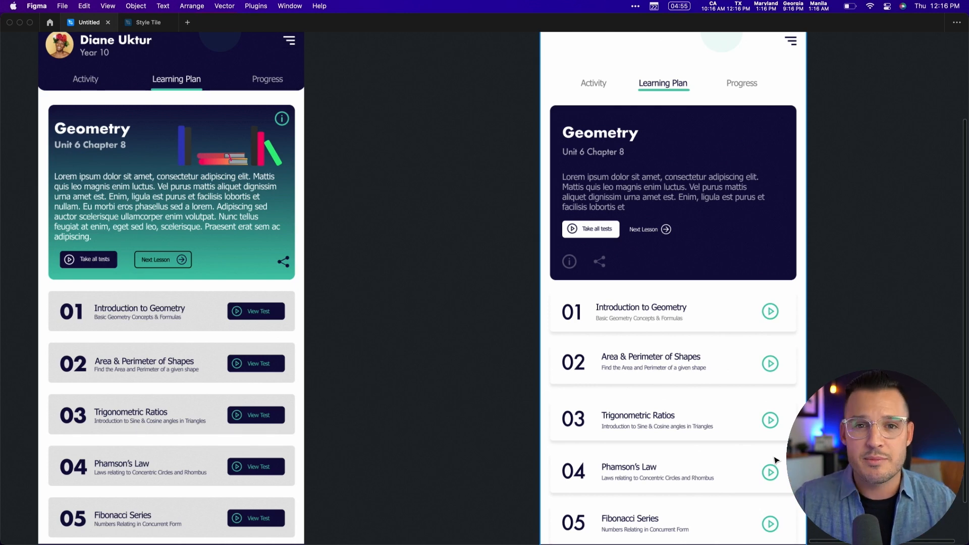